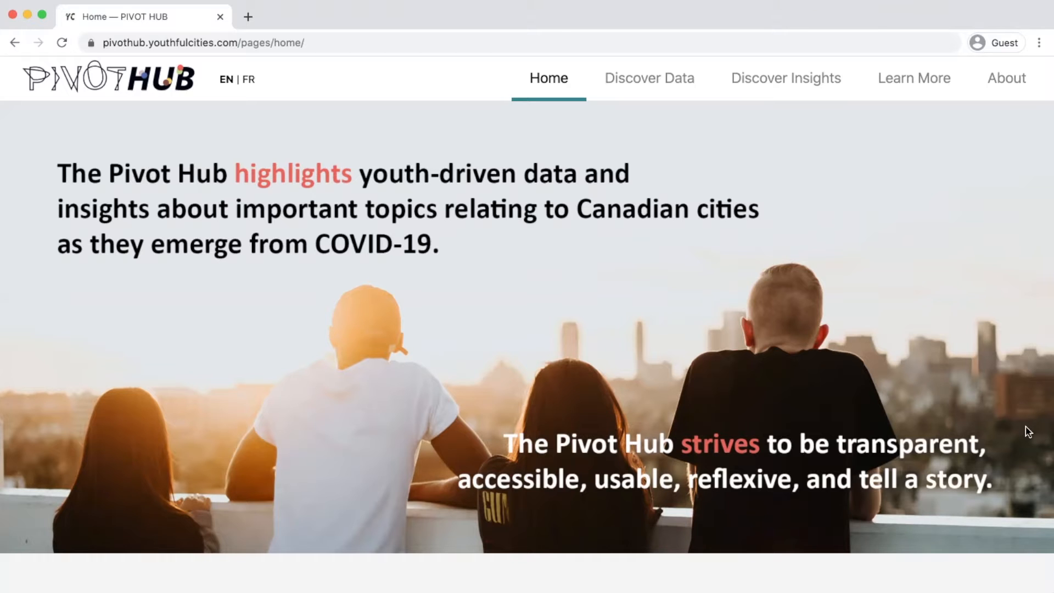
Switch the home page to View By City and open Edmonton's Survey dataset.
scroll("down", 3)
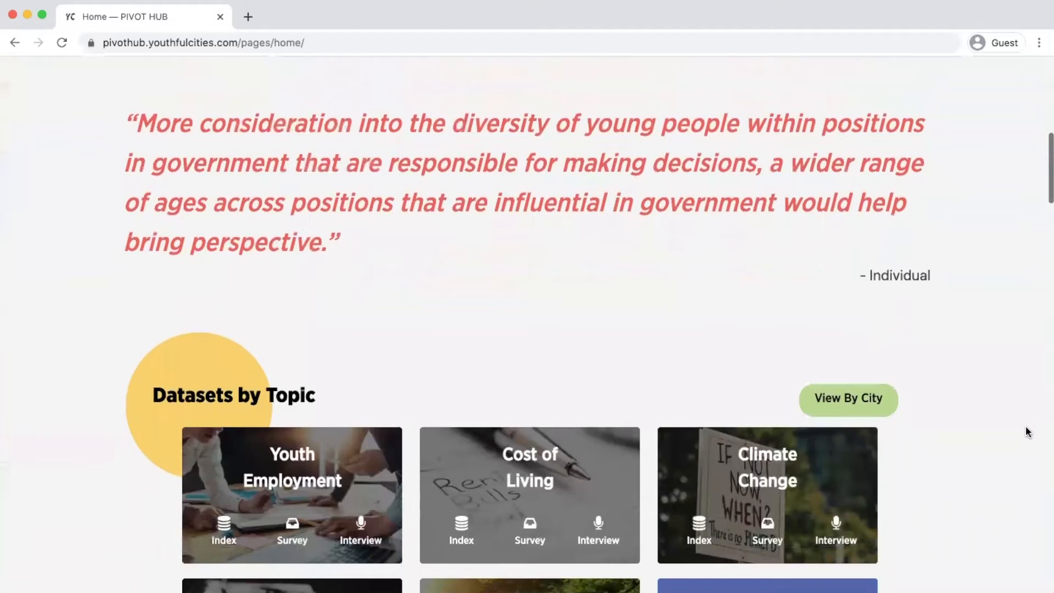
scroll("down", 3)
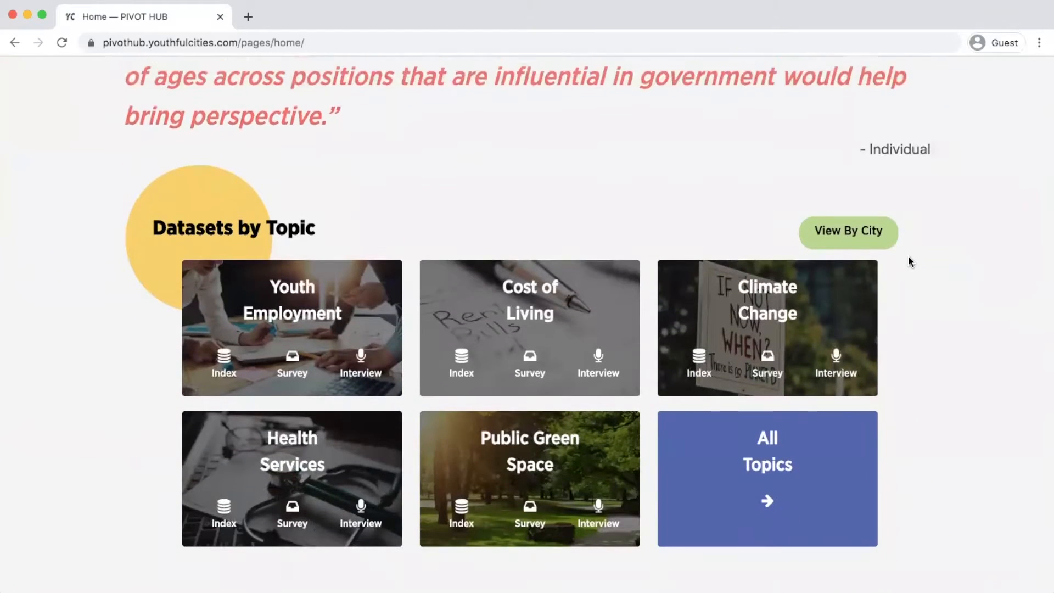
left_click(847, 231)
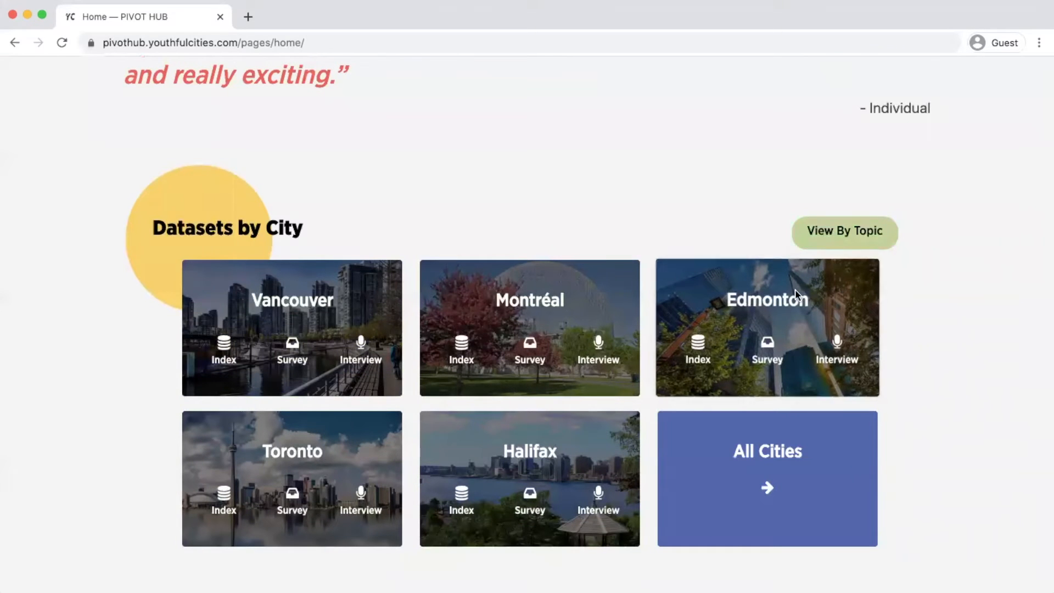
left_click(765, 349)
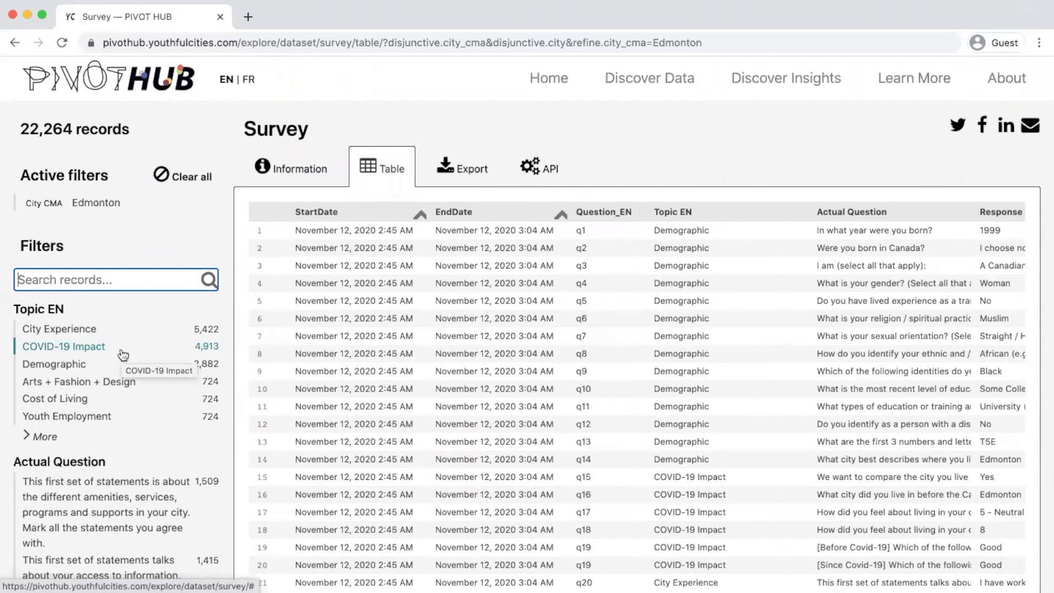
Filter to the COVID-19 Impact healthcare access question (465 records) and show the Export terms.
left_click(64, 346)
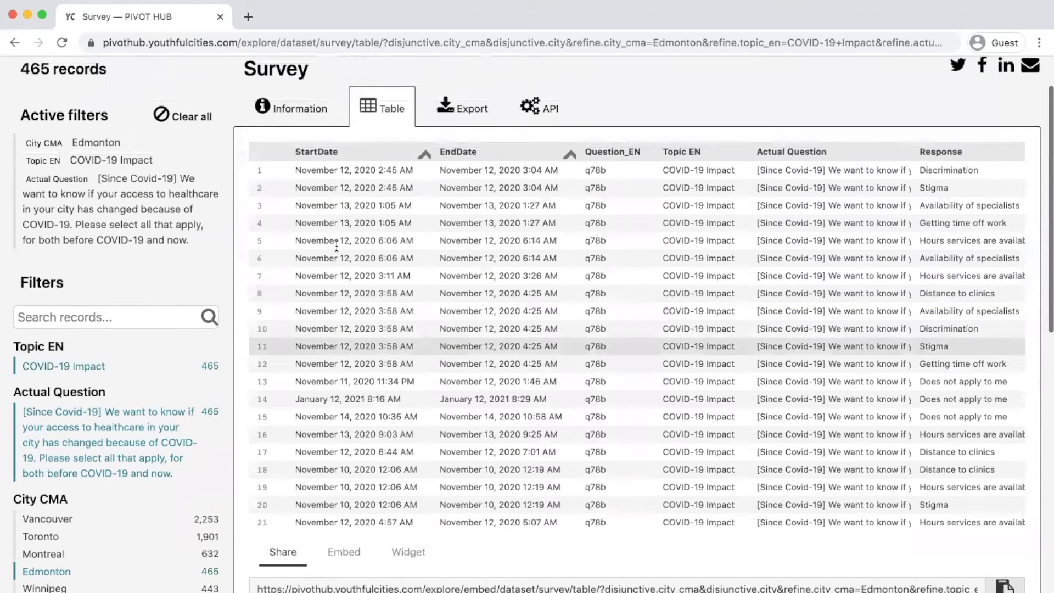
scroll("up", 3)
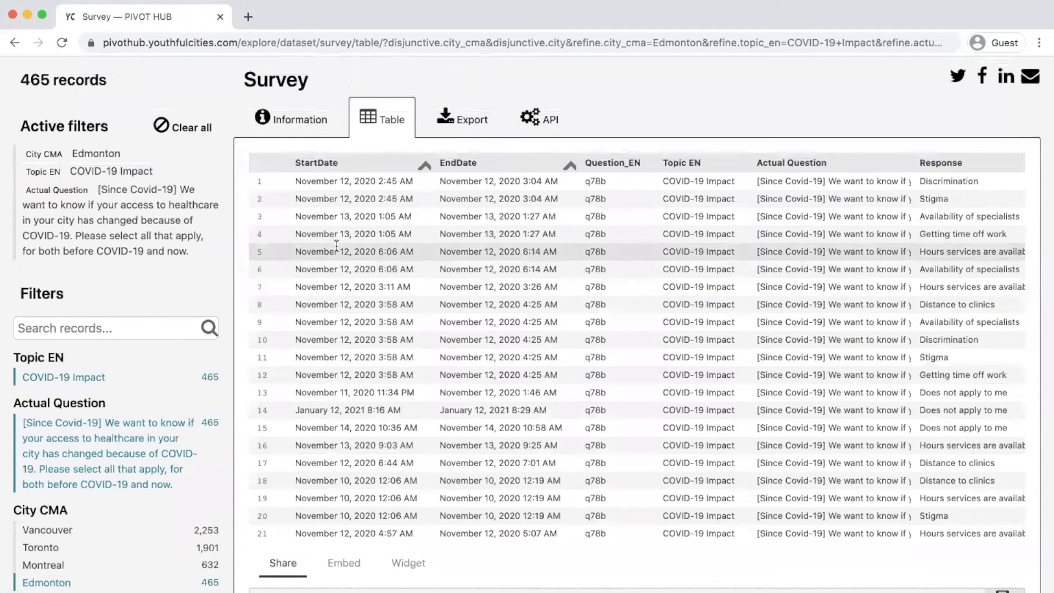
mouse_move(238, 260)
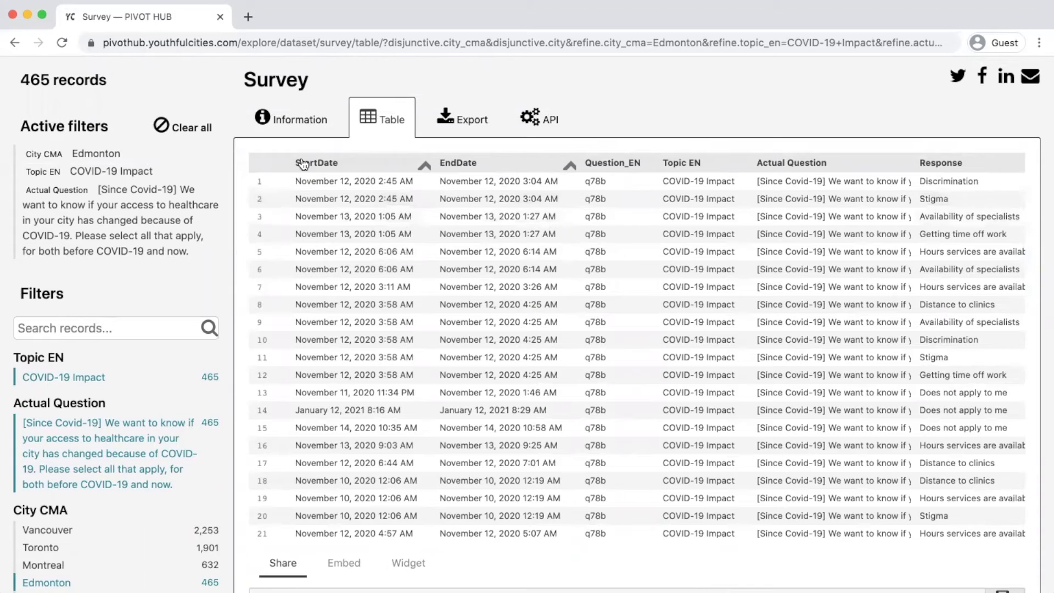
left_click(463, 119)
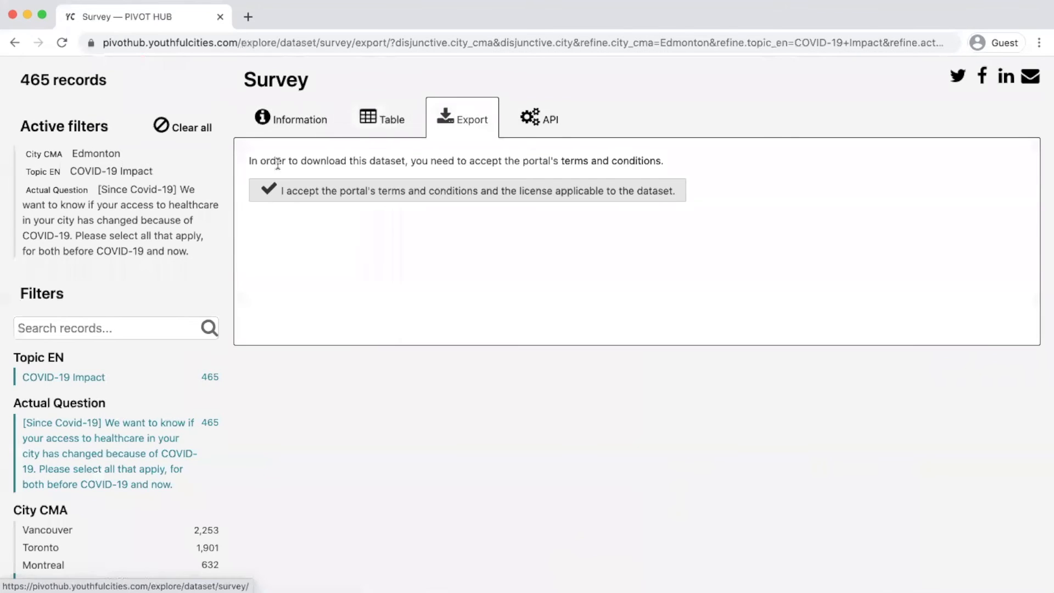